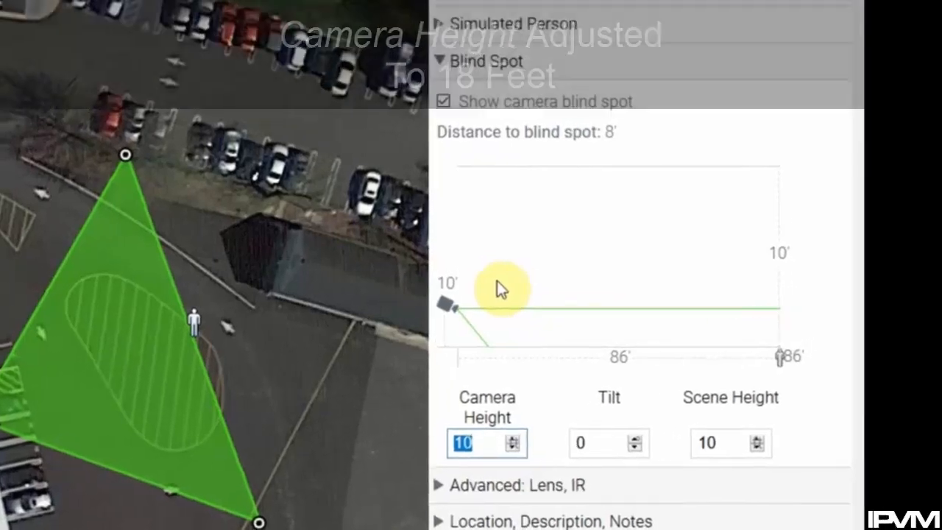
Enter 18 ft as the camera height in the Blind Spot panel
{"action": "type", "text": "18"}
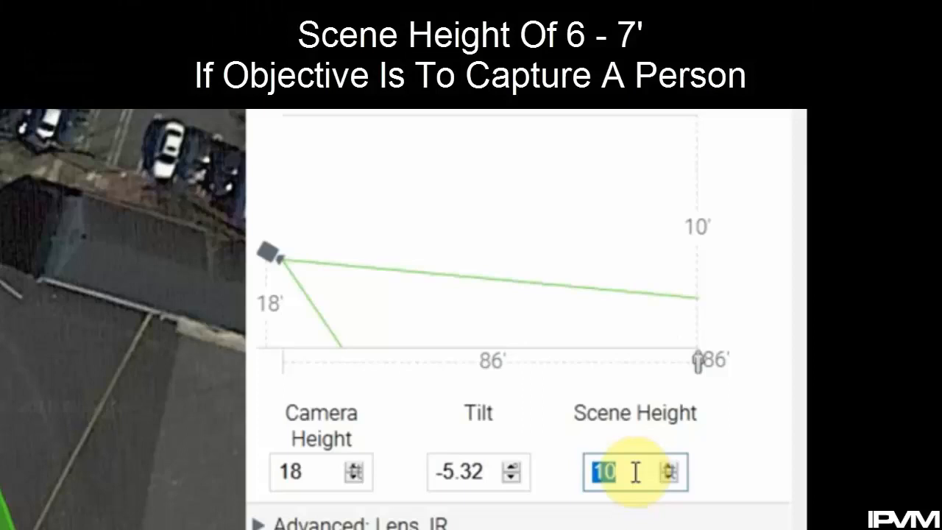
Enter 7 ft as the scene height for capturing a person
{"action": "type", "text": "7"}
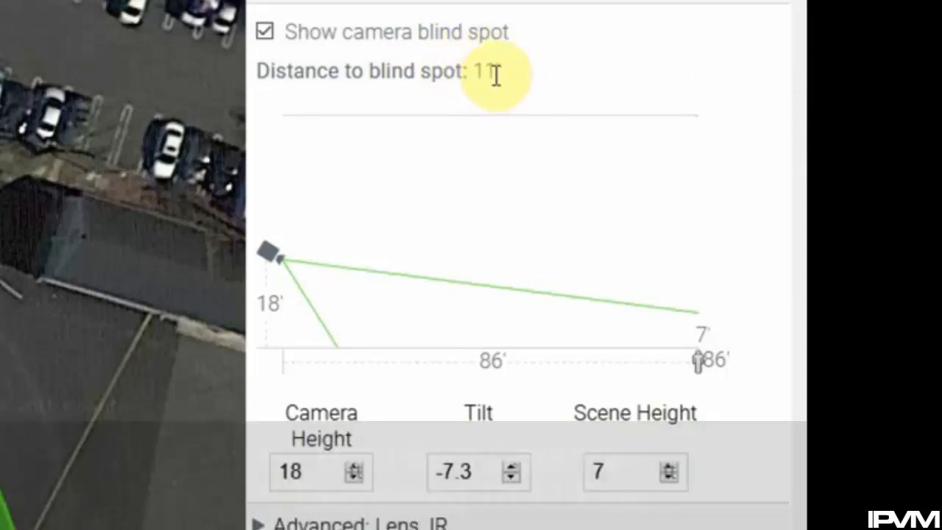
{"action": "mouse_move", "coordinate": [575, 482]}
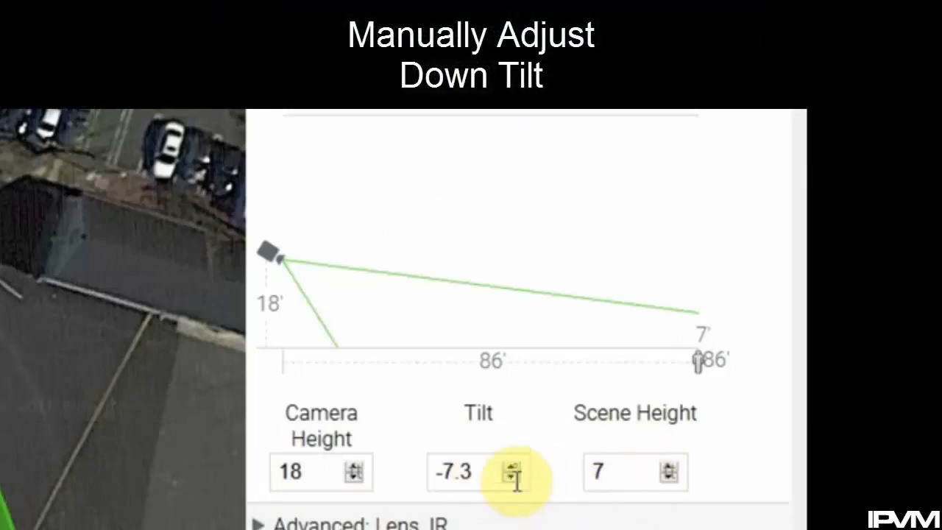
Steepen the tilt two steps down to -20, giving a 7 ft blind spot
{"action": "left_click", "coordinate": [515, 478]}
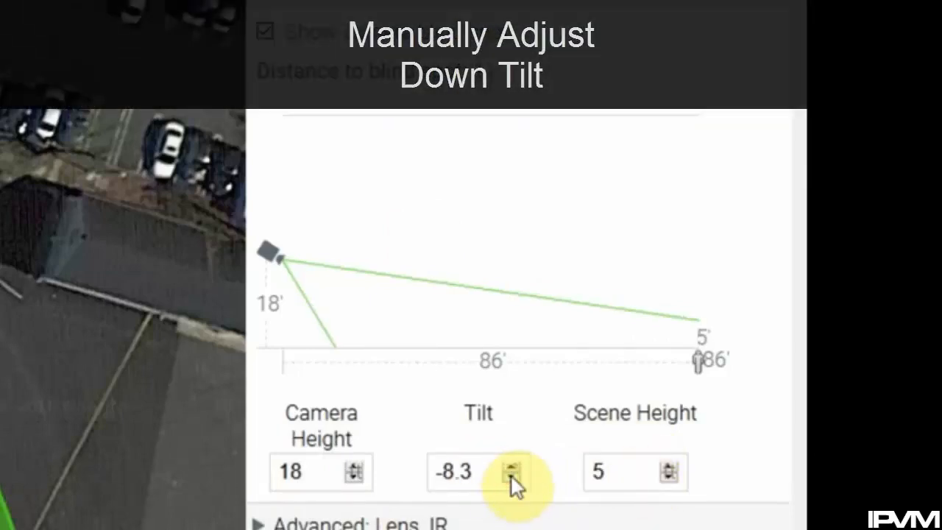
{"action": "left_click", "coordinate": [514, 478]}
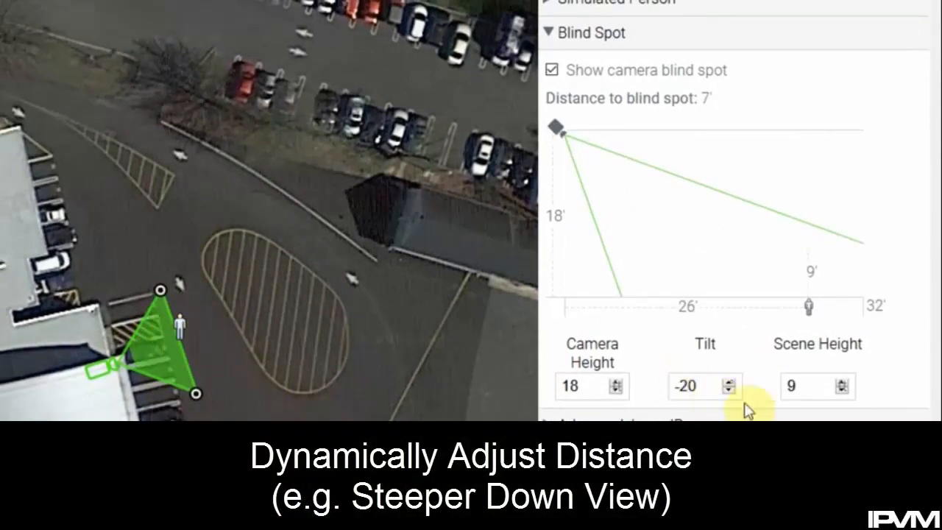
Steepen the tilt to -34 for a 2 ft blind spot and adjust map coverage
{"action": "left_click", "coordinate": [729, 391]}
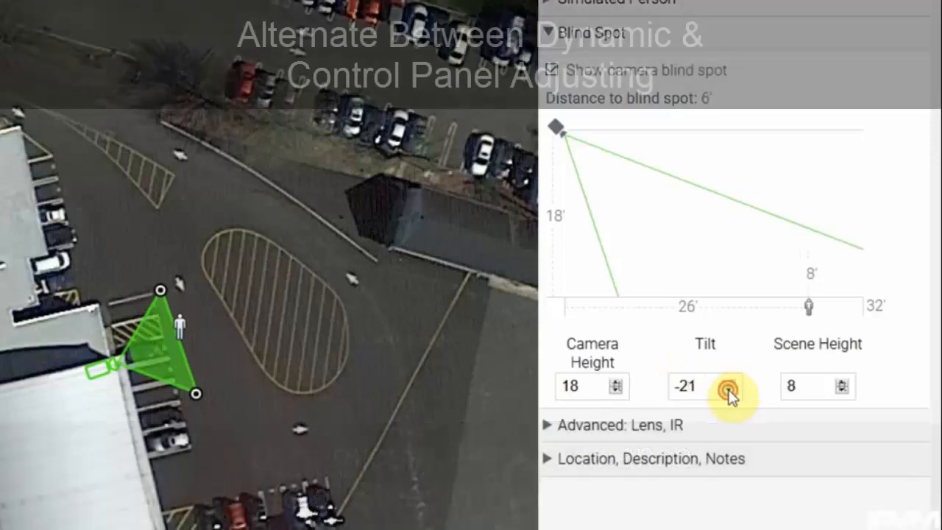
{"action": "left_click", "coordinate": [728, 391]}
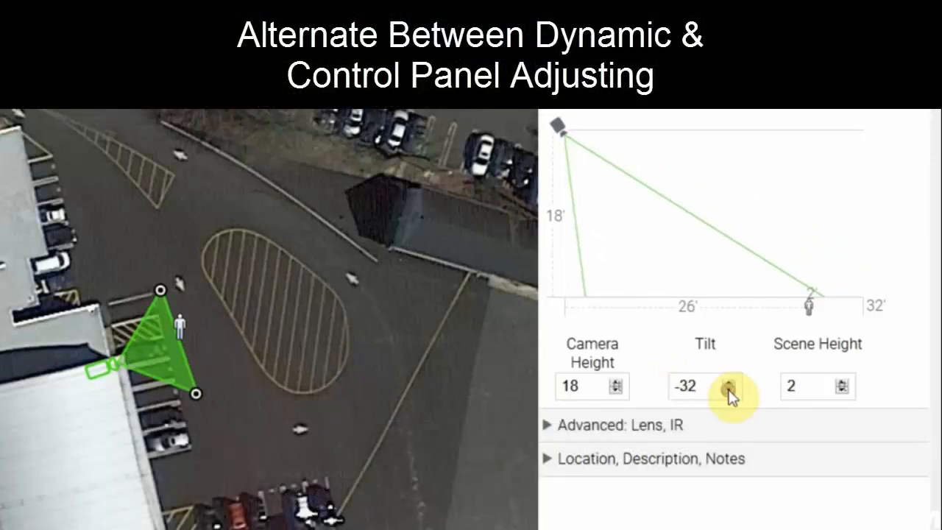
{"action": "left_click", "coordinate": [728, 391]}
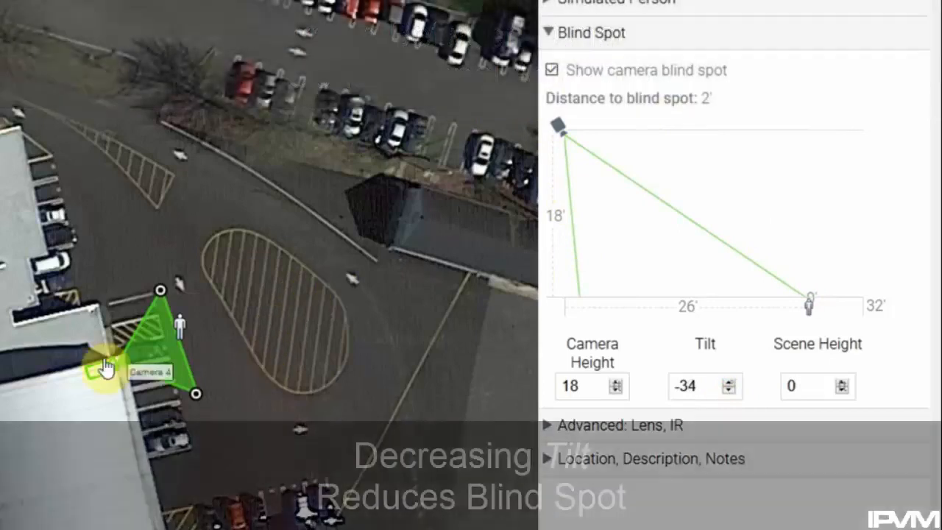
{"action": "left_click_drag", "start_coordinate": [107, 365], "coordinate": [181, 368]}
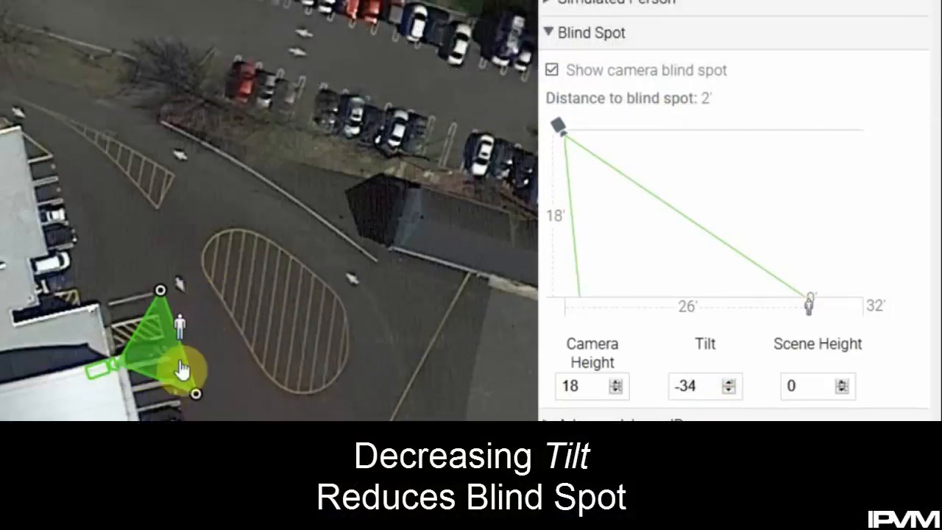